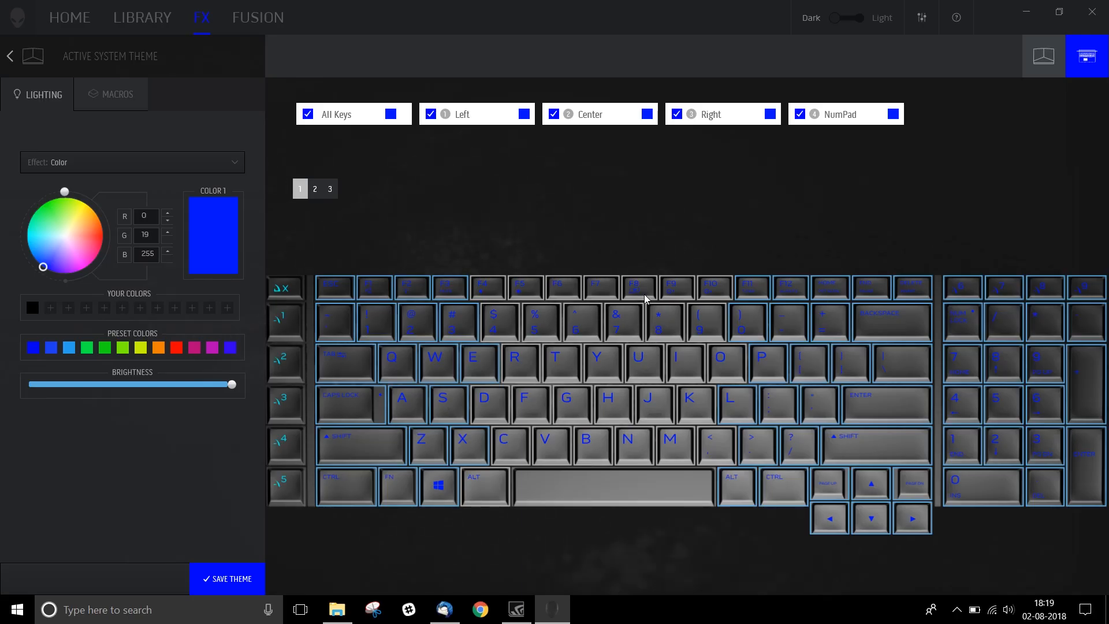
pyautogui.moveTo(558, 254)
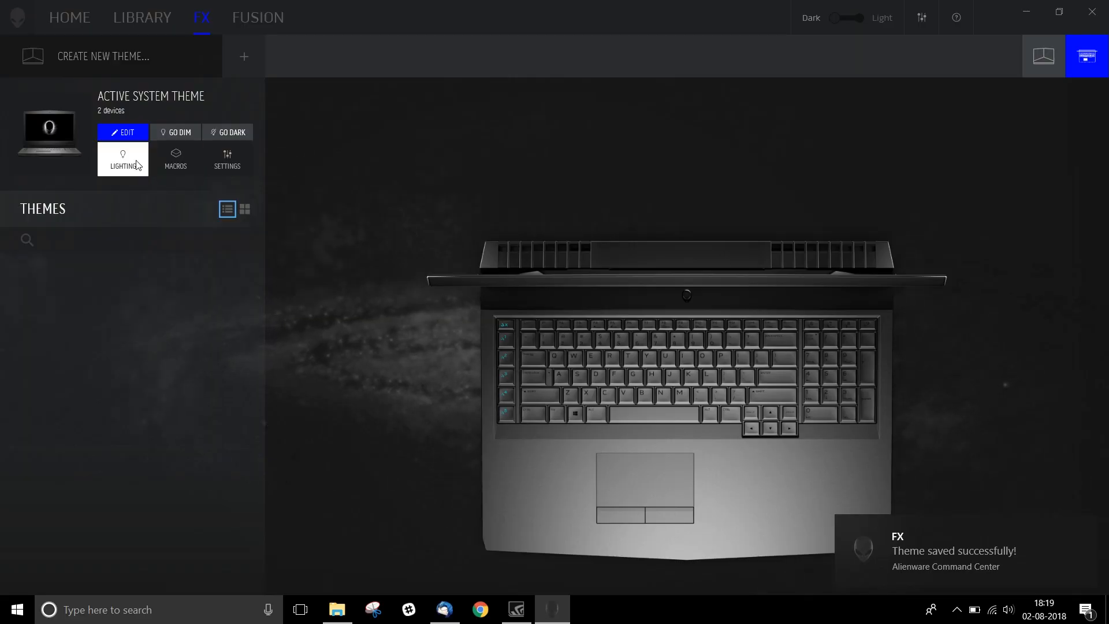
# Select the Alienware 17 R5 laptop and set all its lighting zones to black.
pyautogui.click(122, 159)
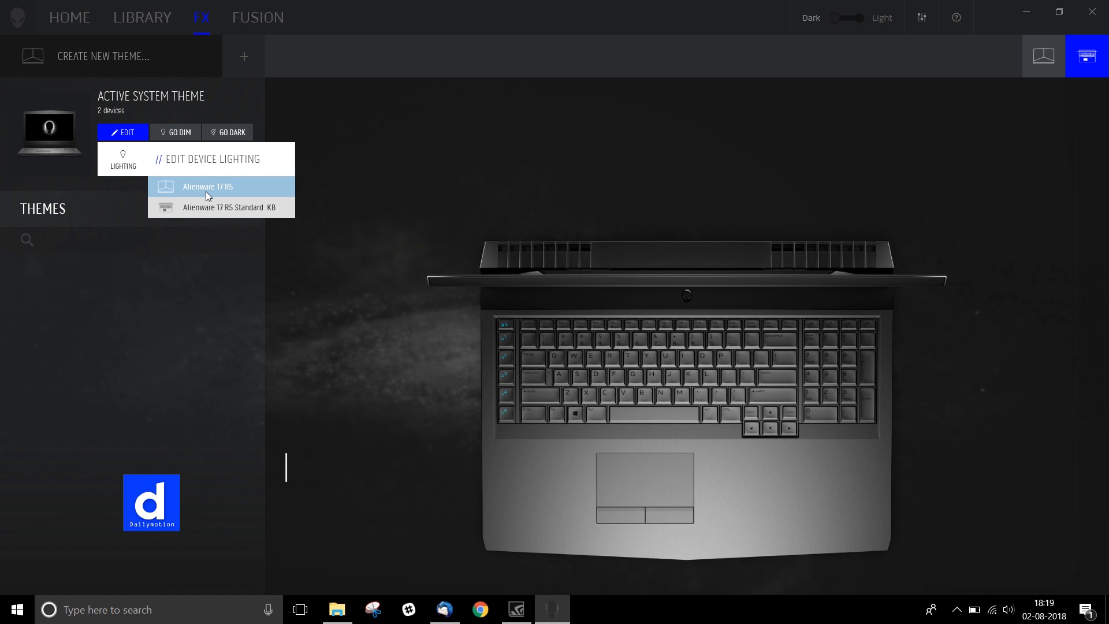
pyautogui.click(207, 186)
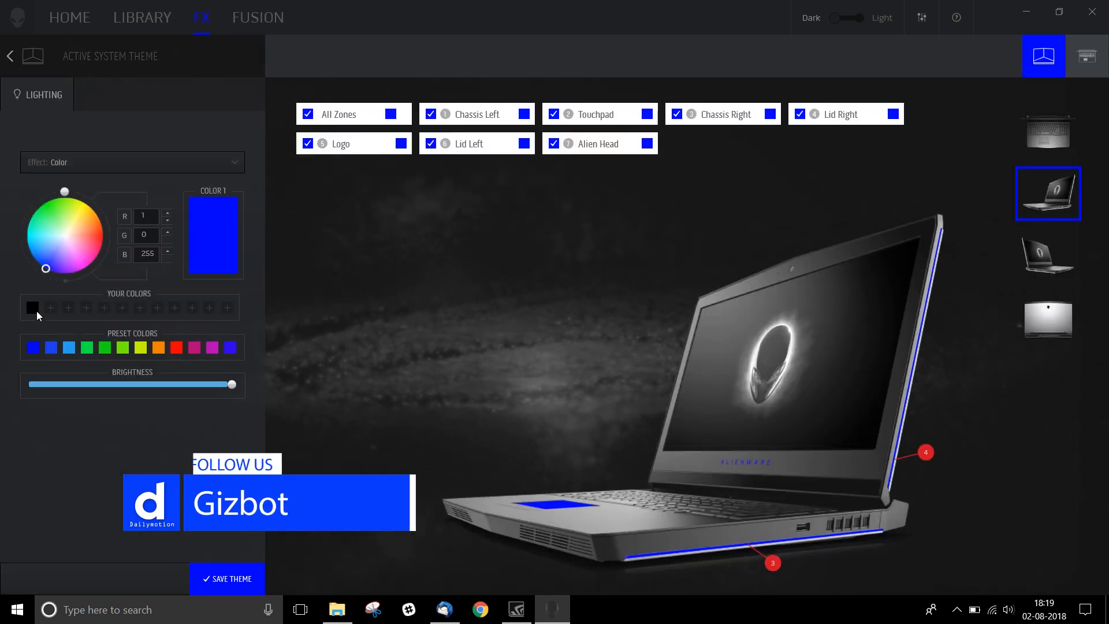
pyautogui.click(228, 579)
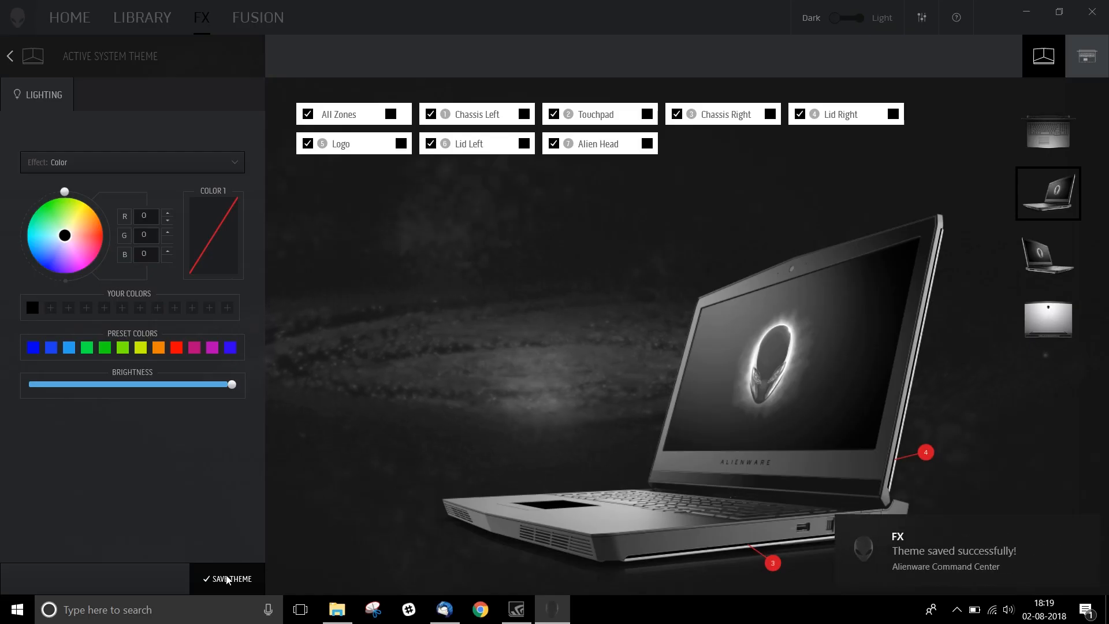